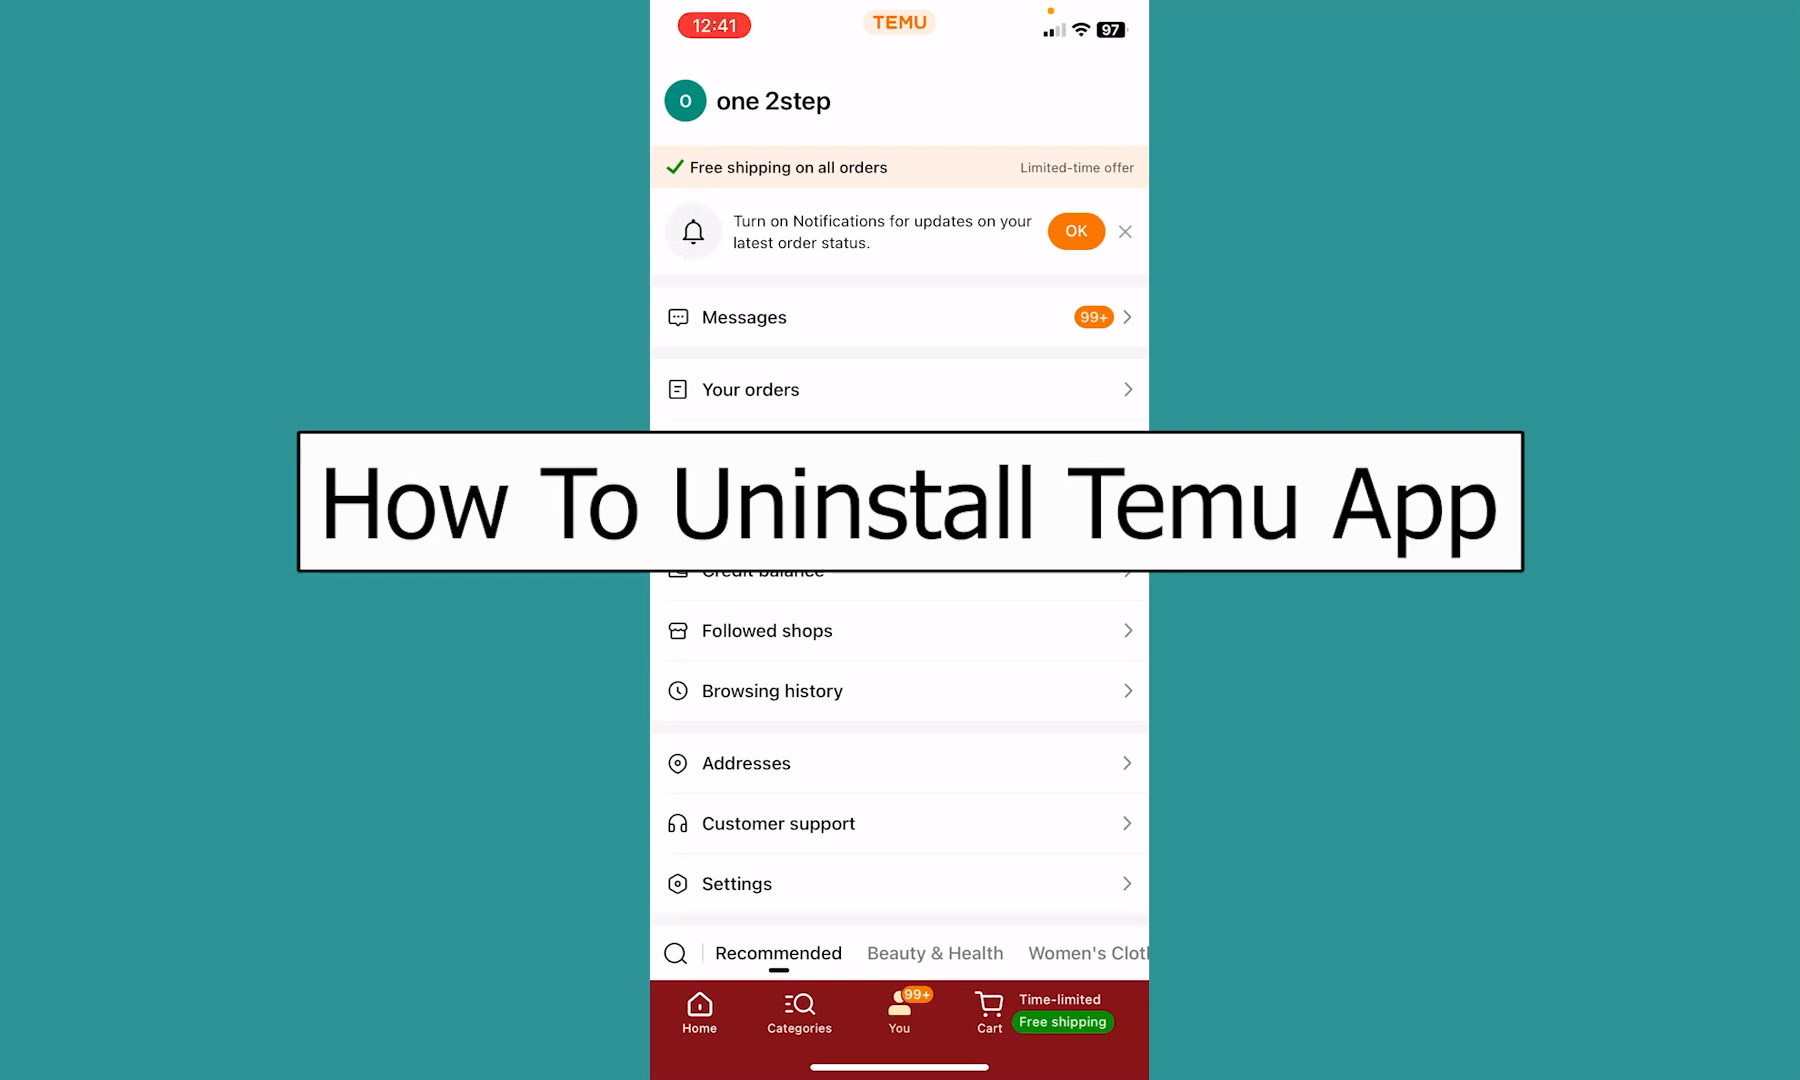
# Step: Leave Temu for the Home Screen and bring up the Remove App prompt for Temu
pyautogui.click(698, 1011)
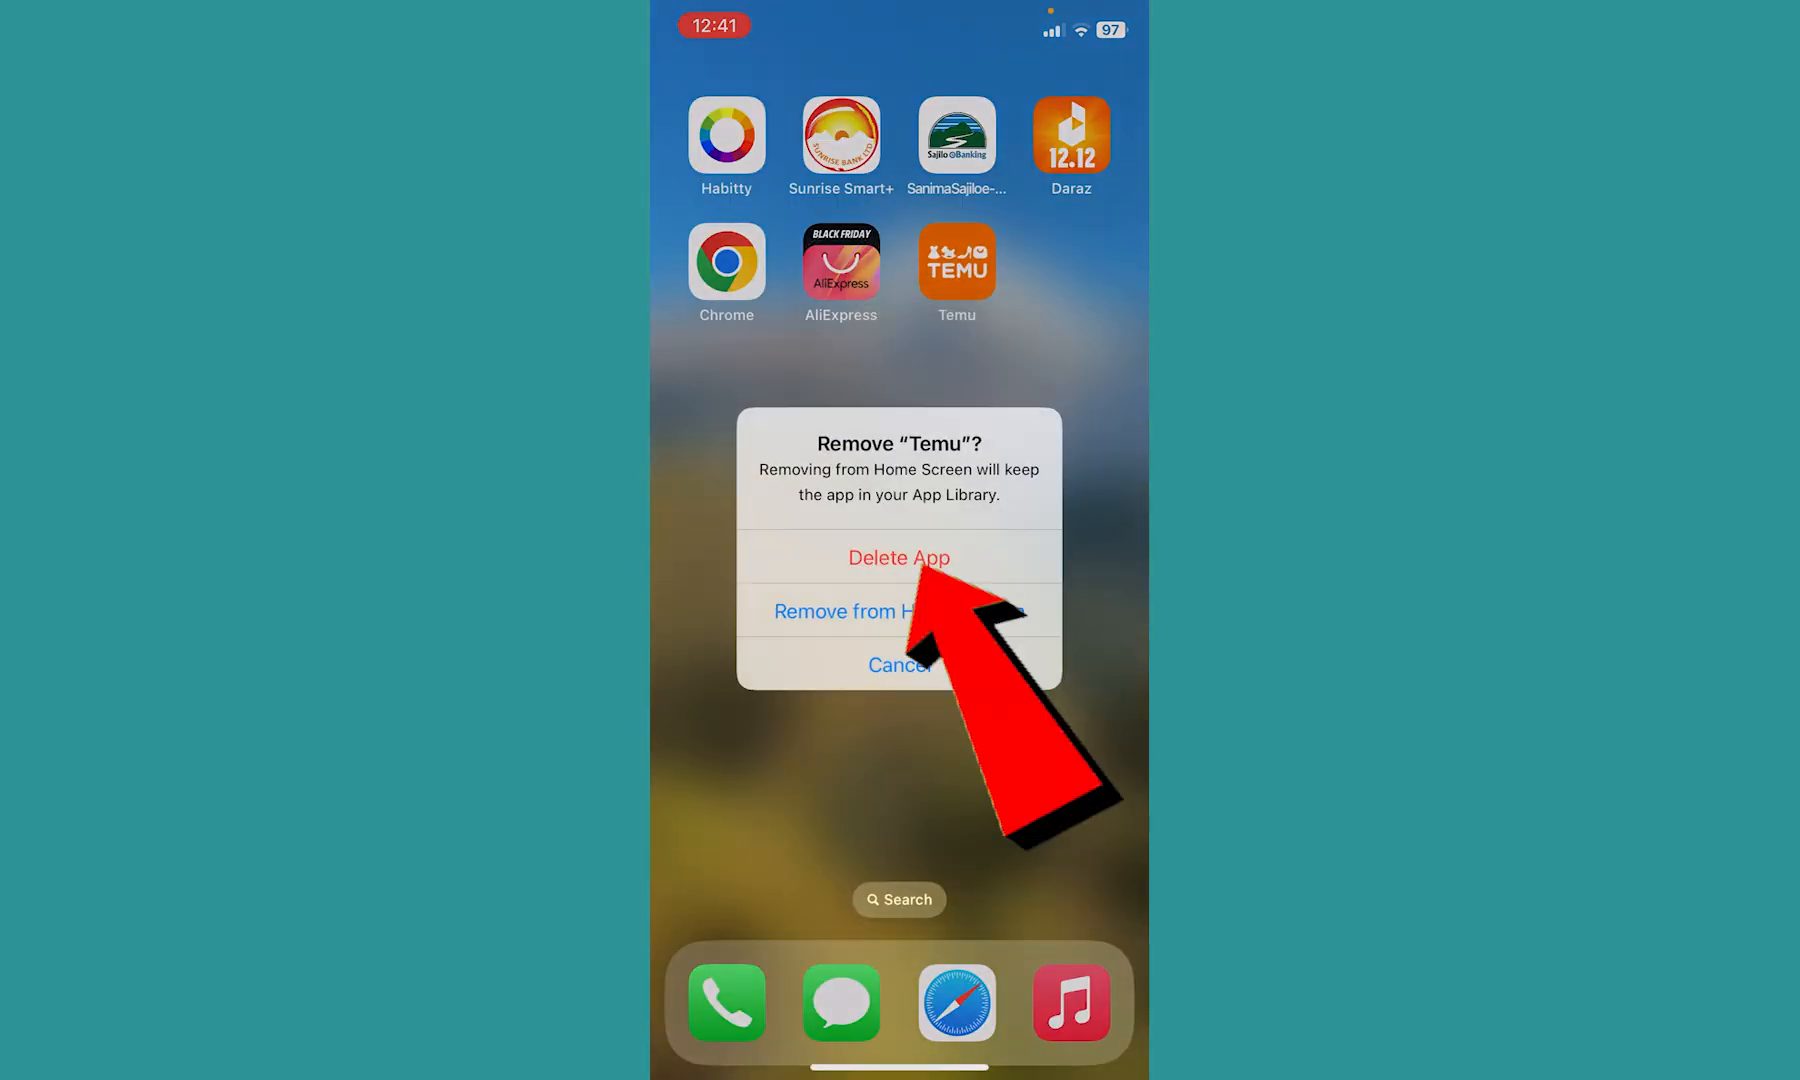
# Step: Swipe past the last Home Screen page into the App Library
pyautogui.click(899, 663)
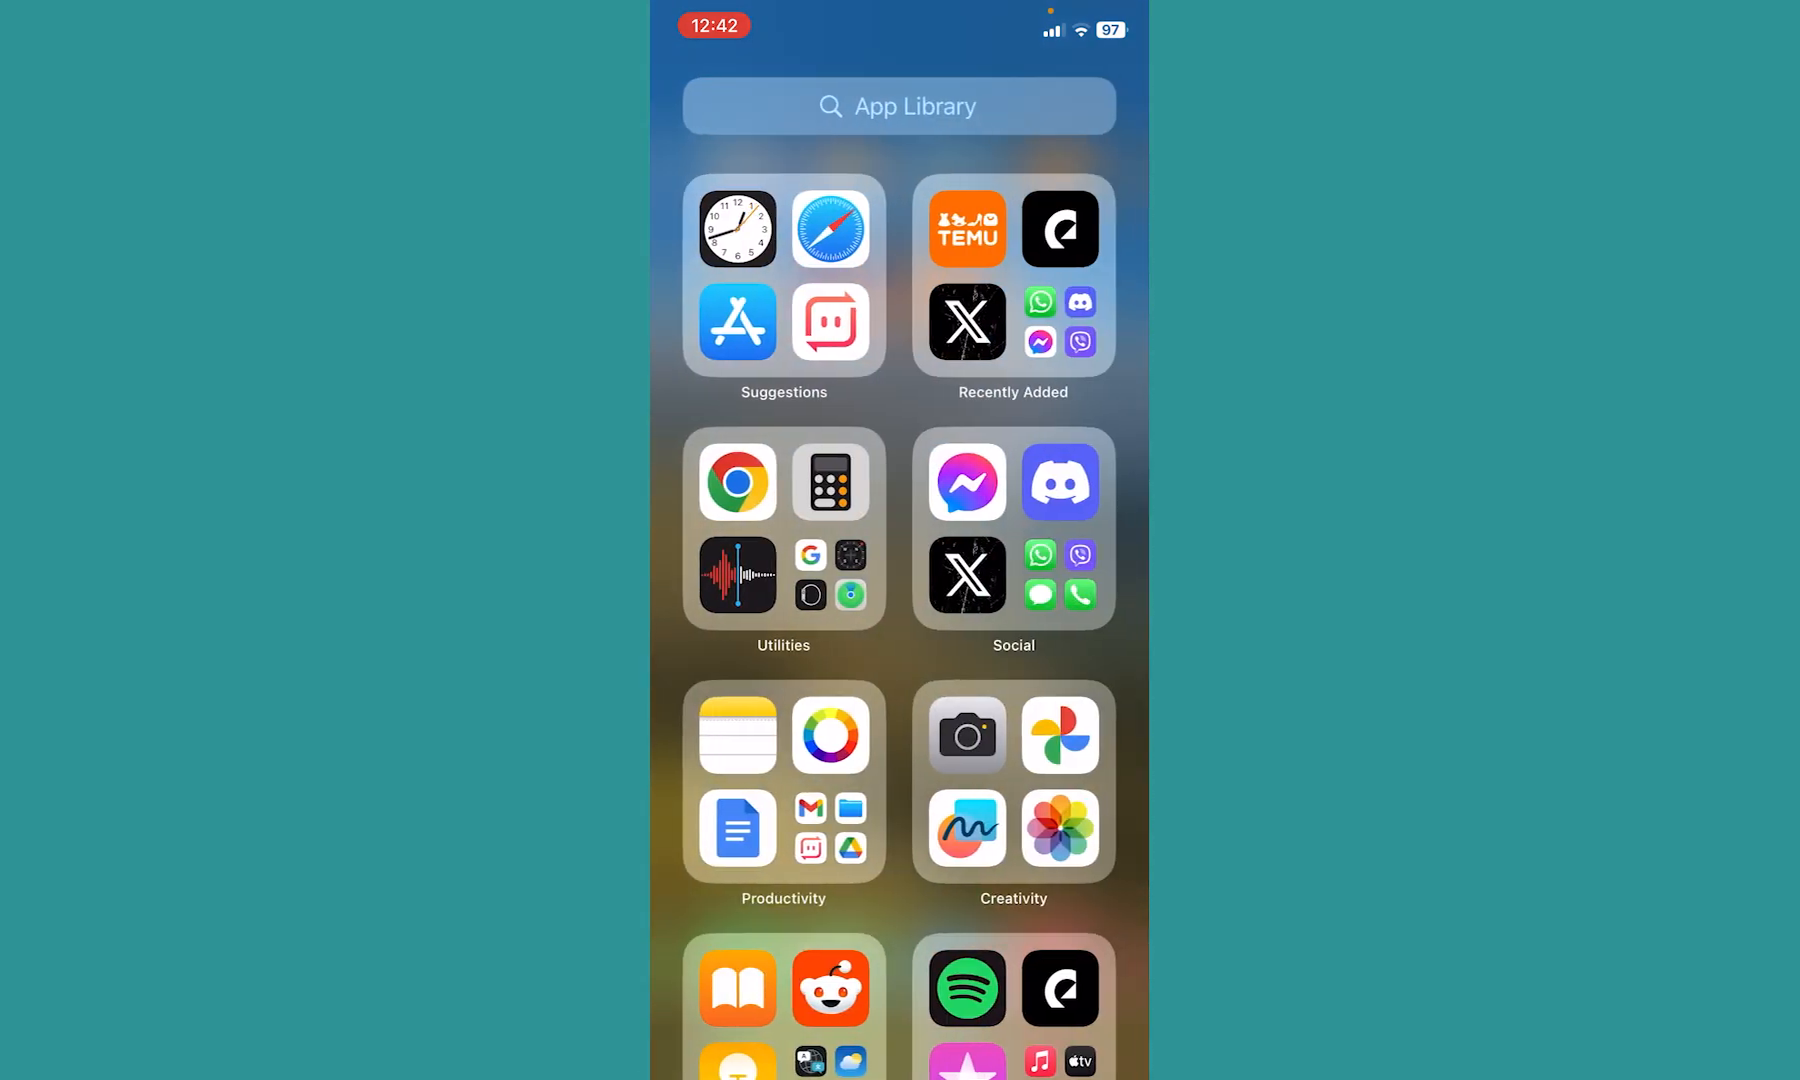
# Step: Search the App Library for 'Temu' so only the Temu app is listed
pyautogui.click(899, 106)
pyautogui.write('Temu')
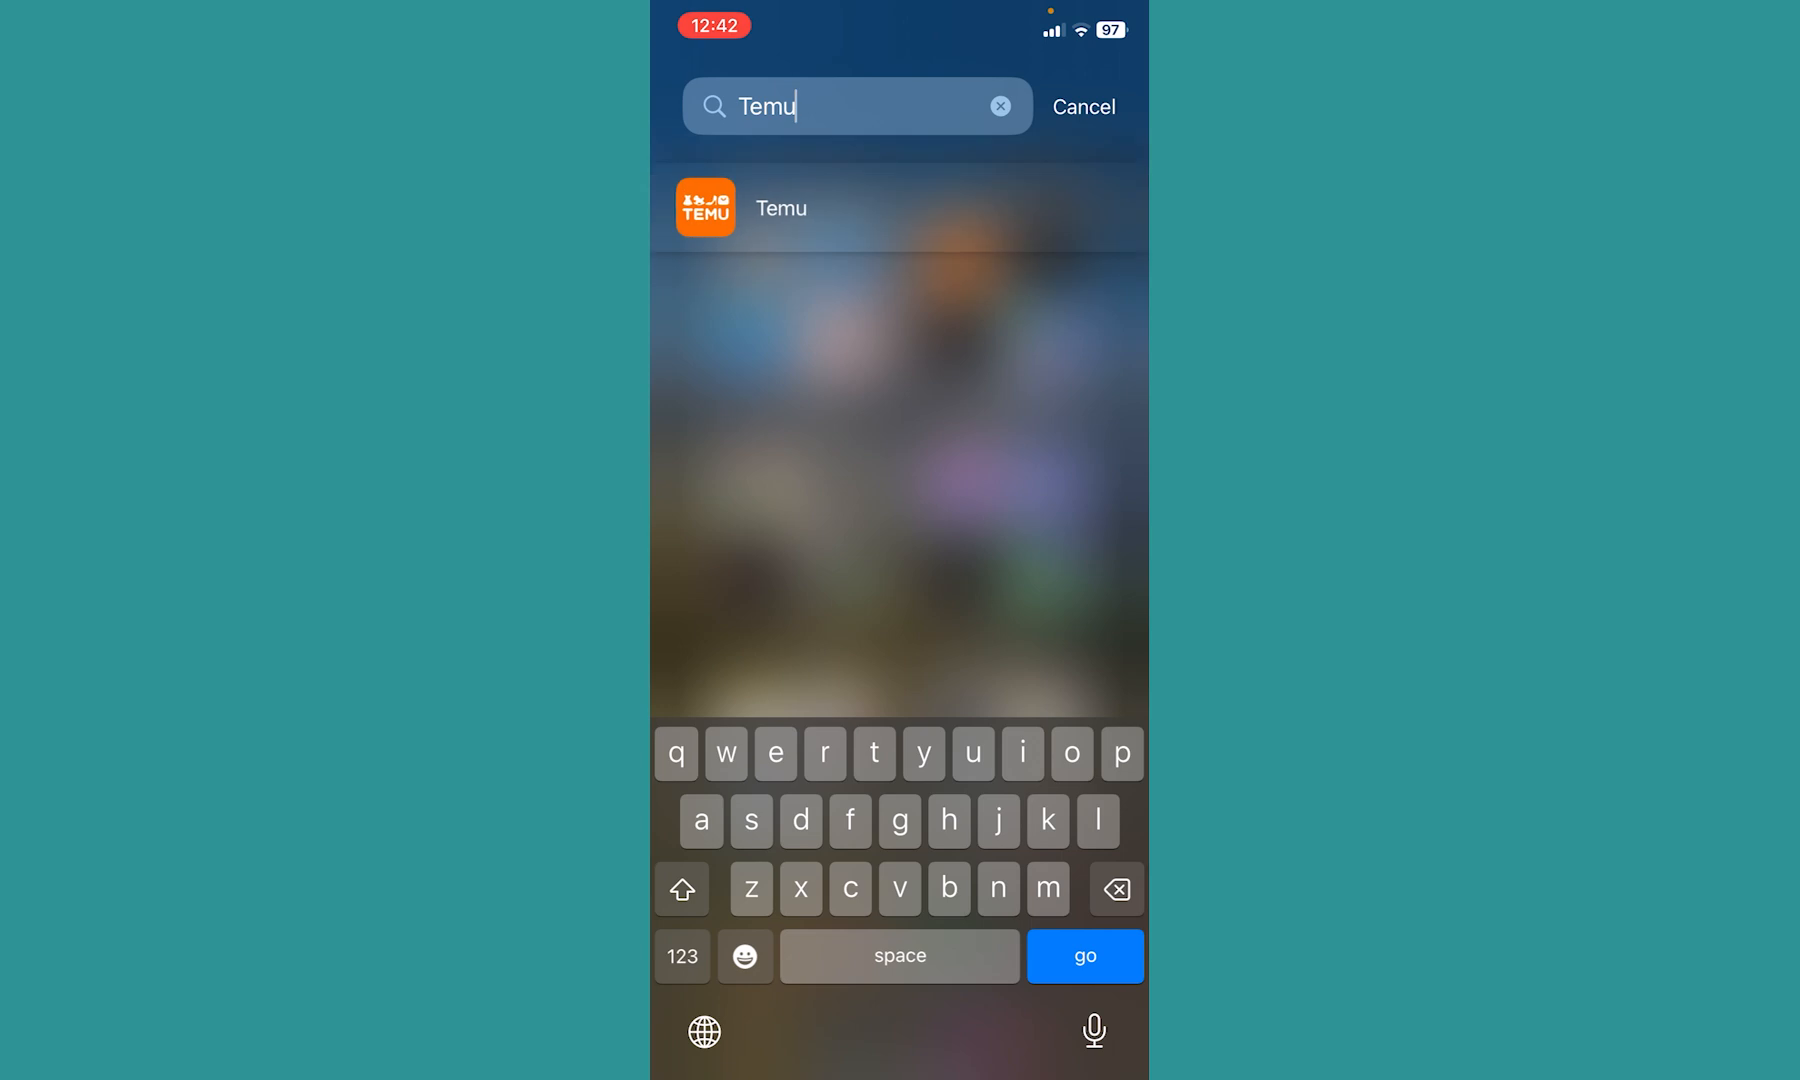
# Step: Long-press the Temu icon, choose Remove App, then confirm Delete App
pyautogui.click(1081, 106)
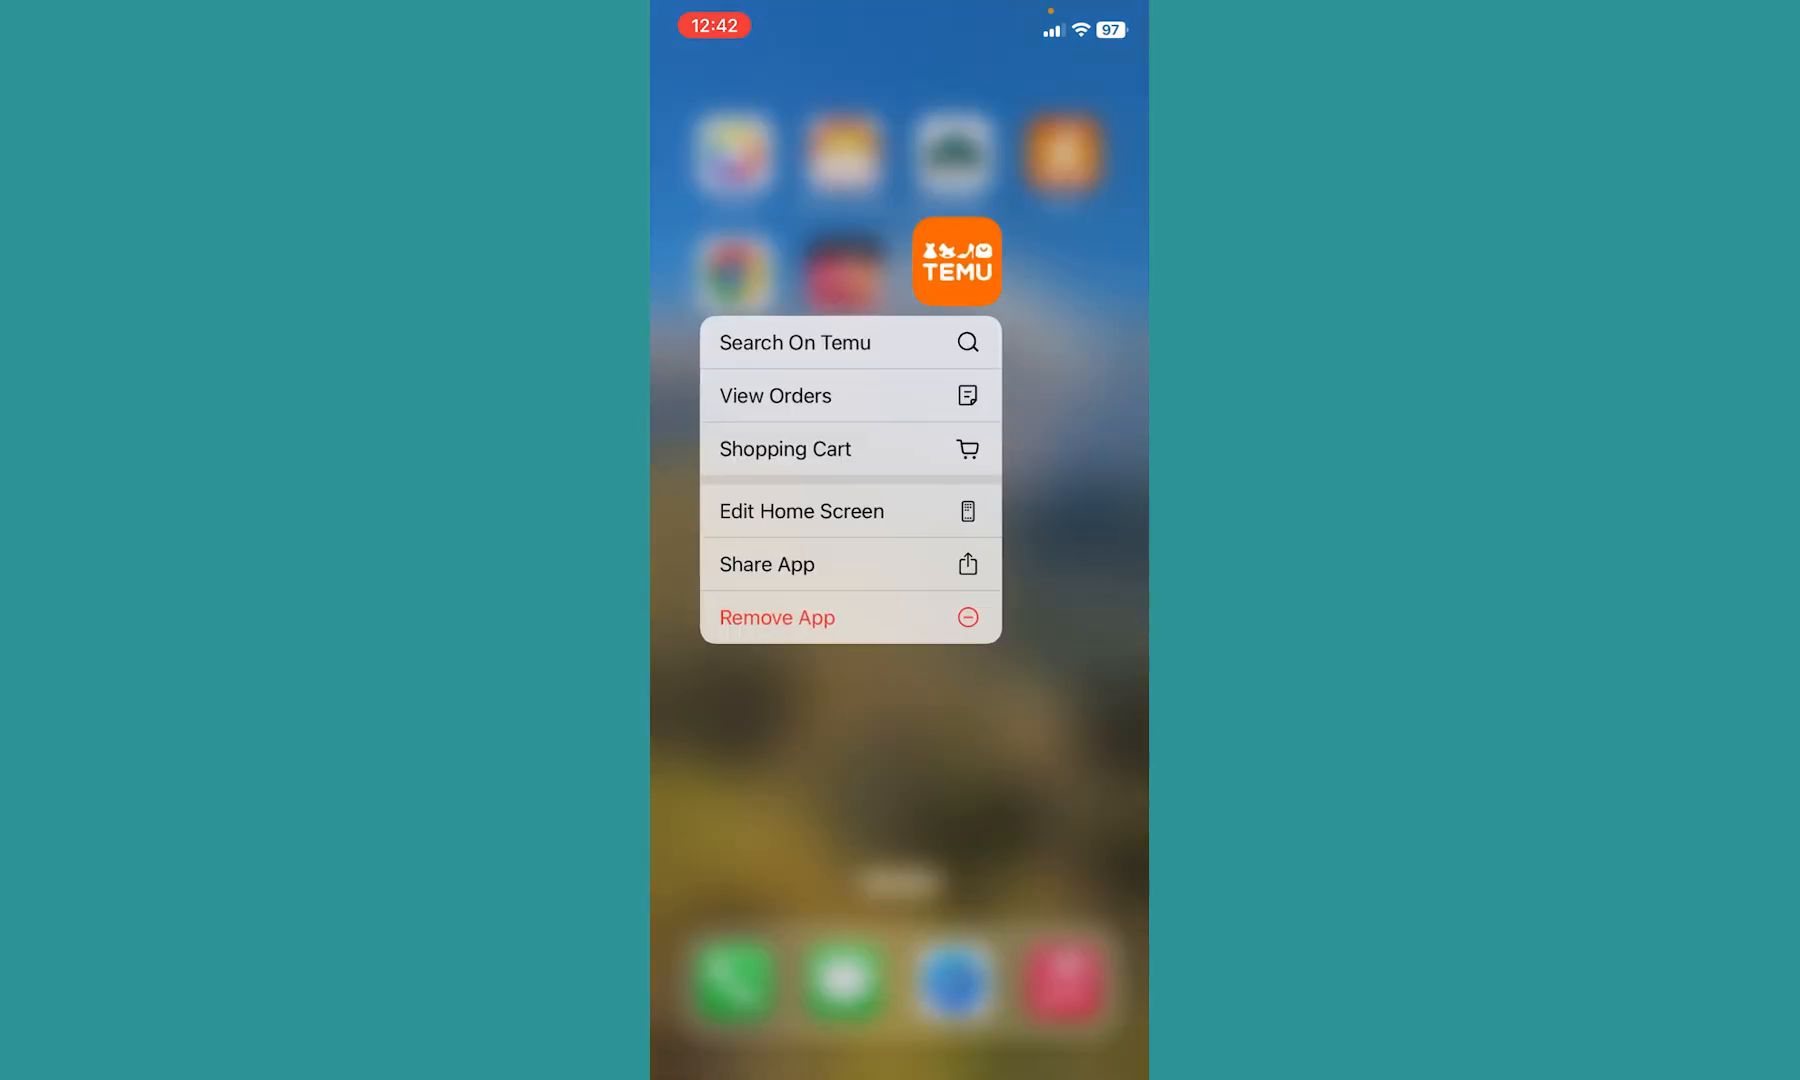
pyautogui.click(899, 746)
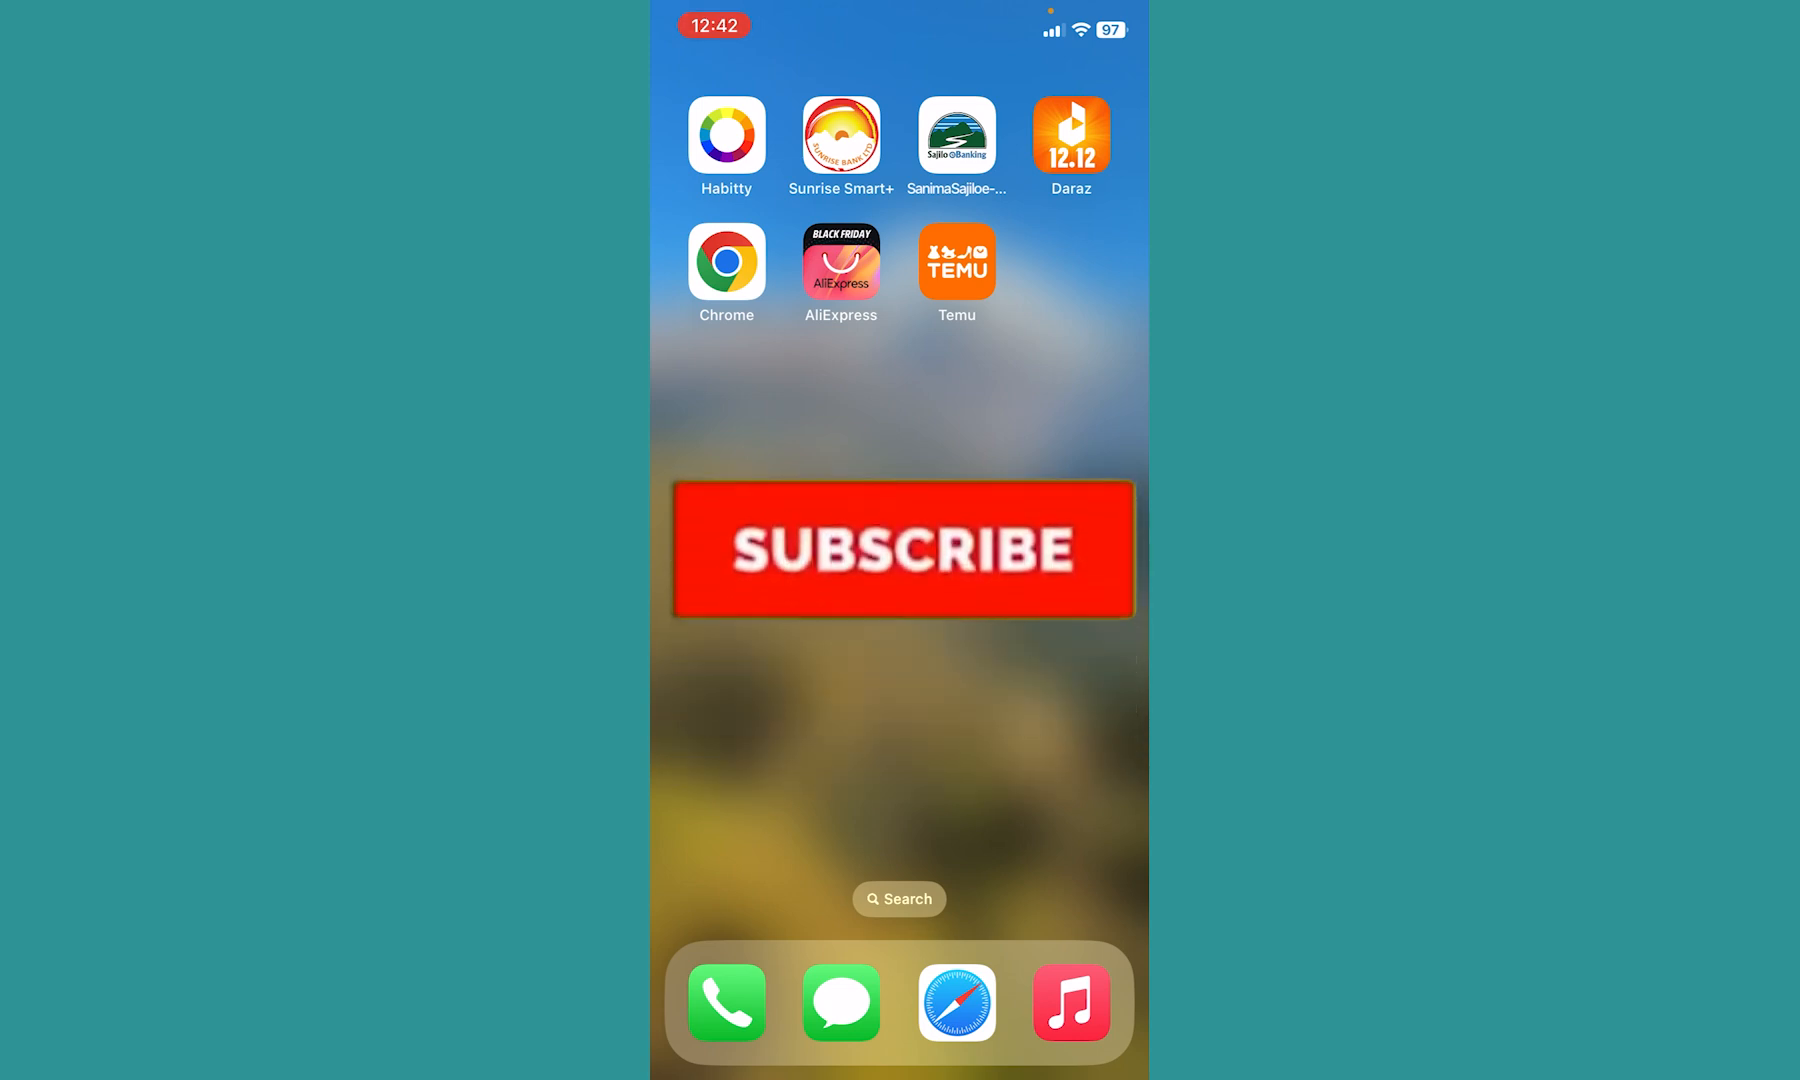
pyautogui.click(902, 547)
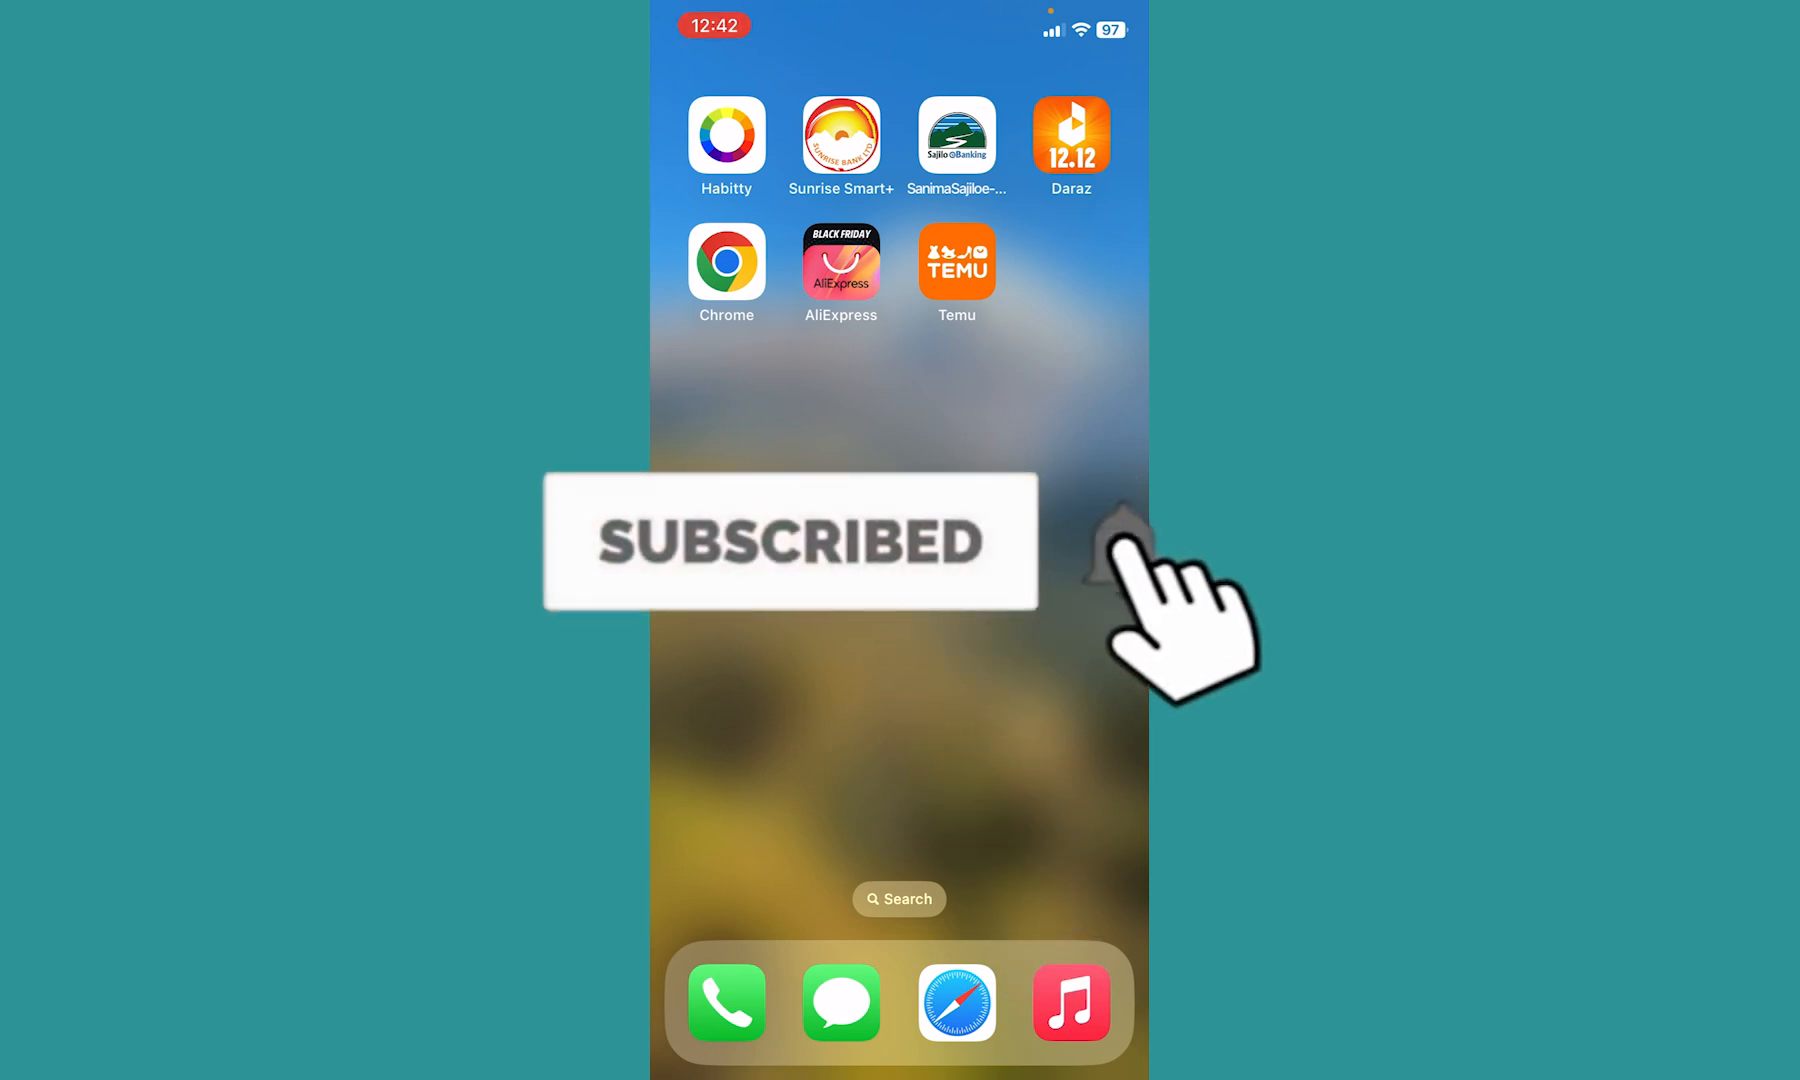